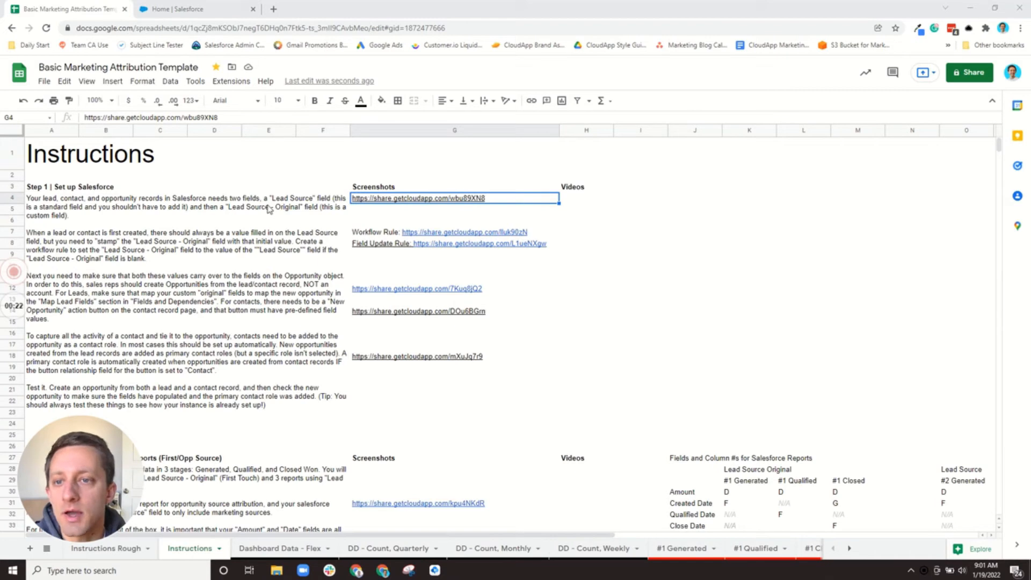
pyautogui.moveTo(281, 215)
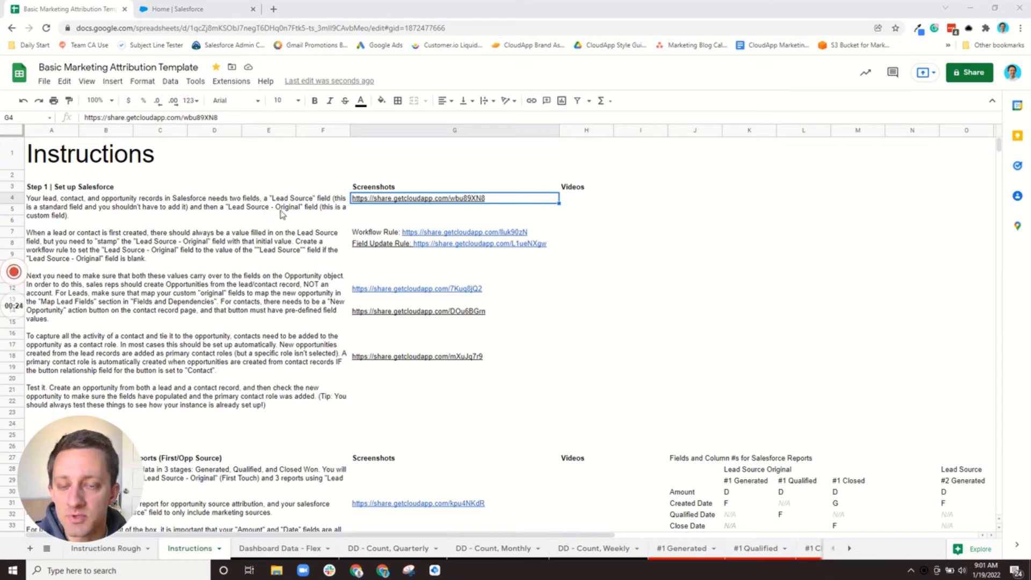
pyautogui.moveTo(258, 232)
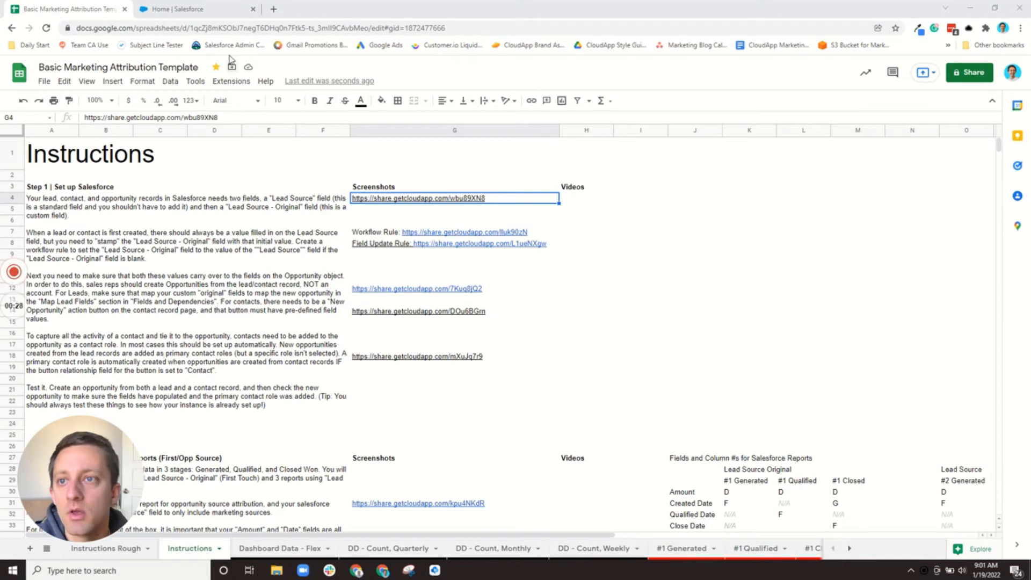
# Open Salesforce Setup Home in a new tab from the Salesforce Admin bookmark
pyautogui.click(190, 9)
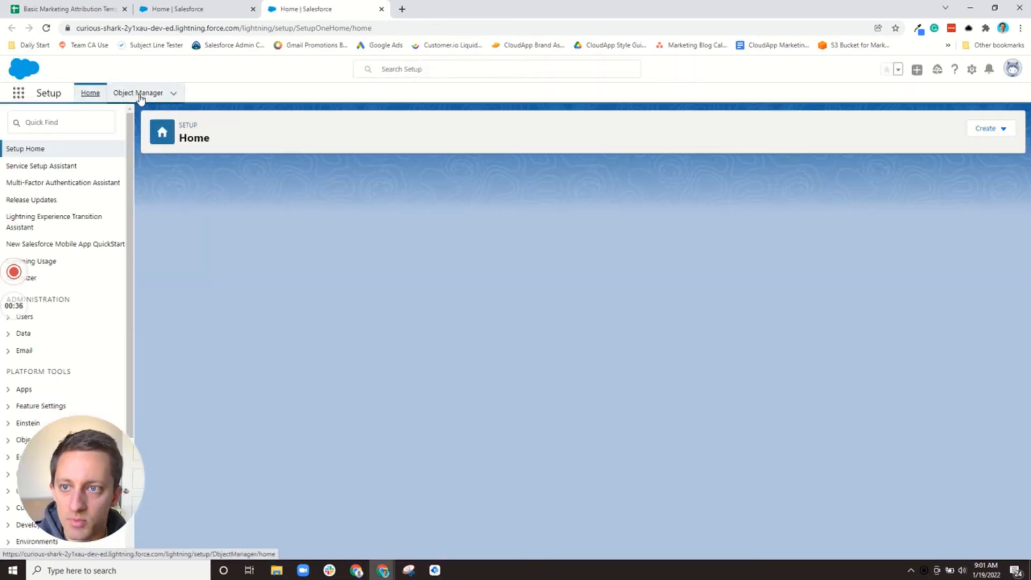
# Open Object Manager and scroll toward the Lead object
pyautogui.click(138, 93)
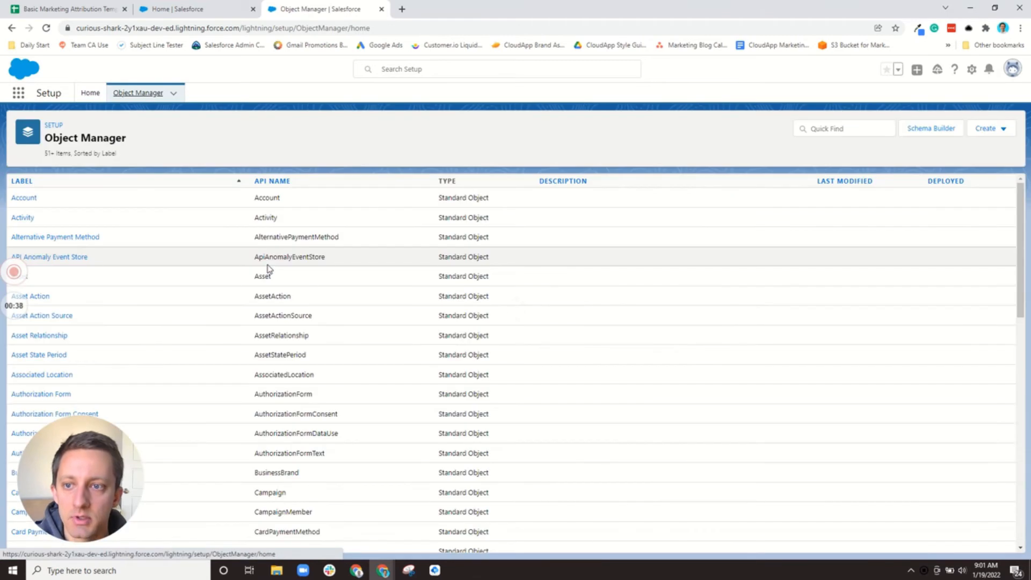
pyautogui.scroll(-3)
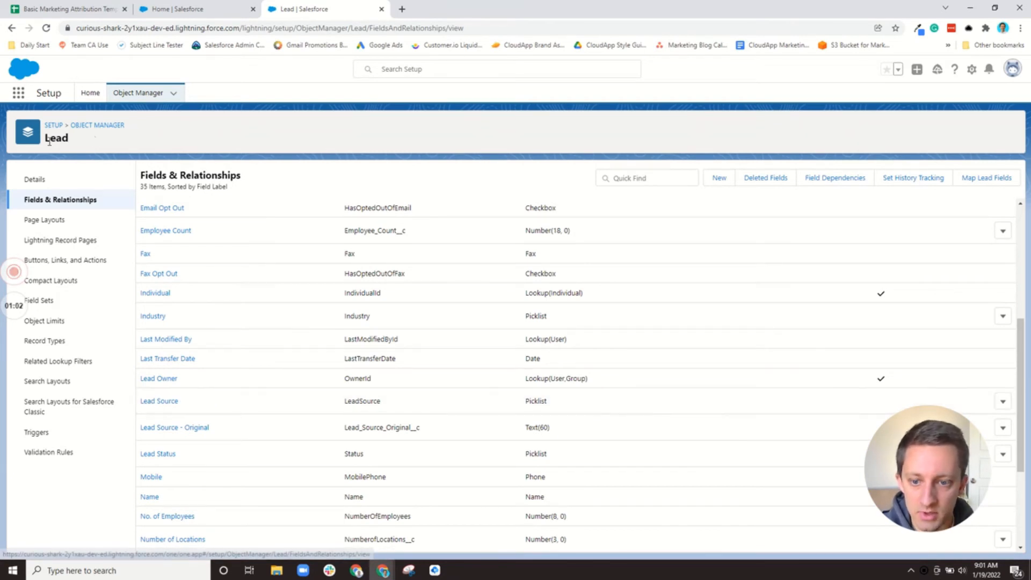
pyautogui.moveTo(200, 401)
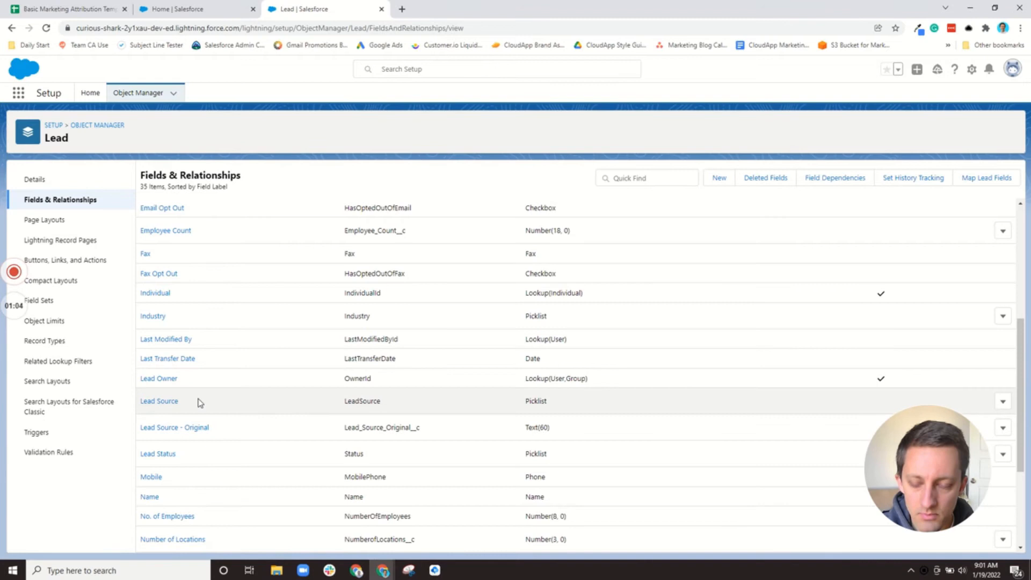
pyautogui.moveTo(173, 427)
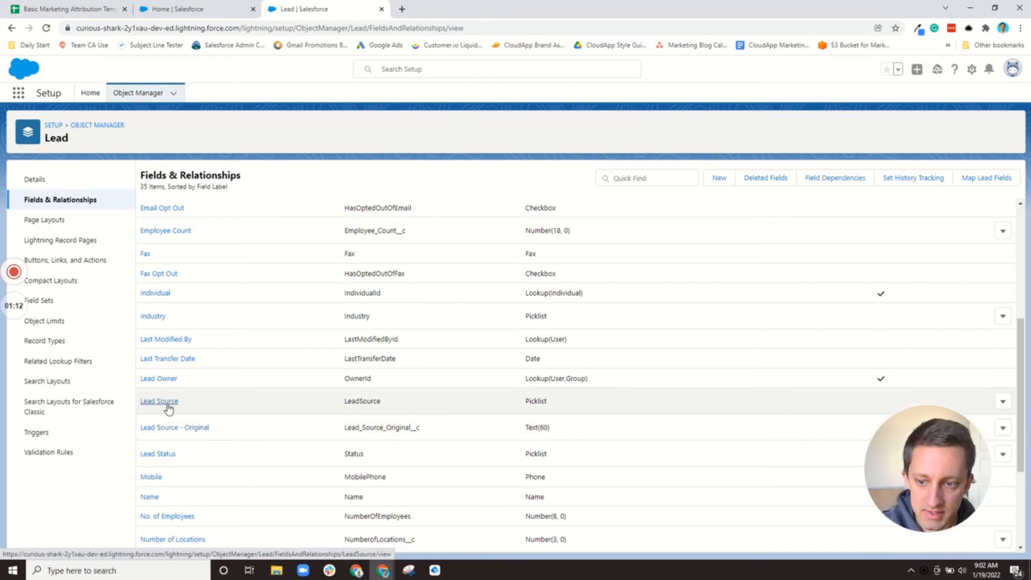
pyautogui.moveTo(202, 403)
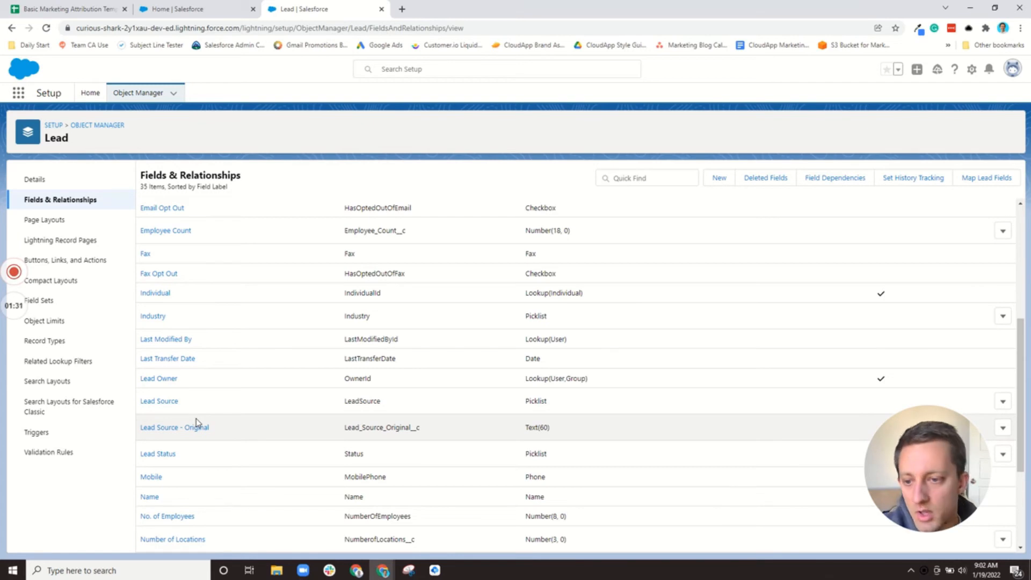
pyautogui.moveTo(199, 413)
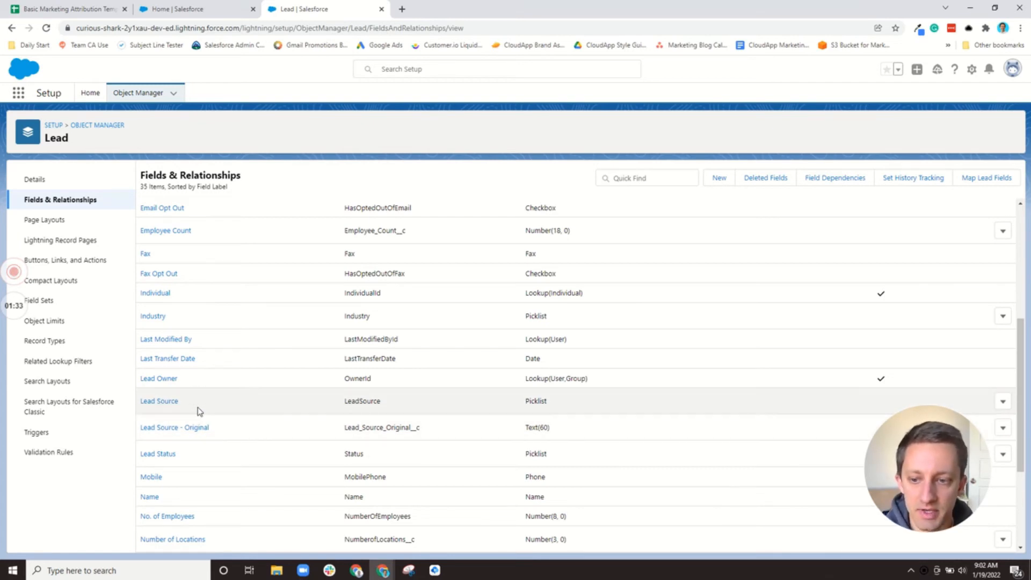
pyautogui.moveTo(557, 414)
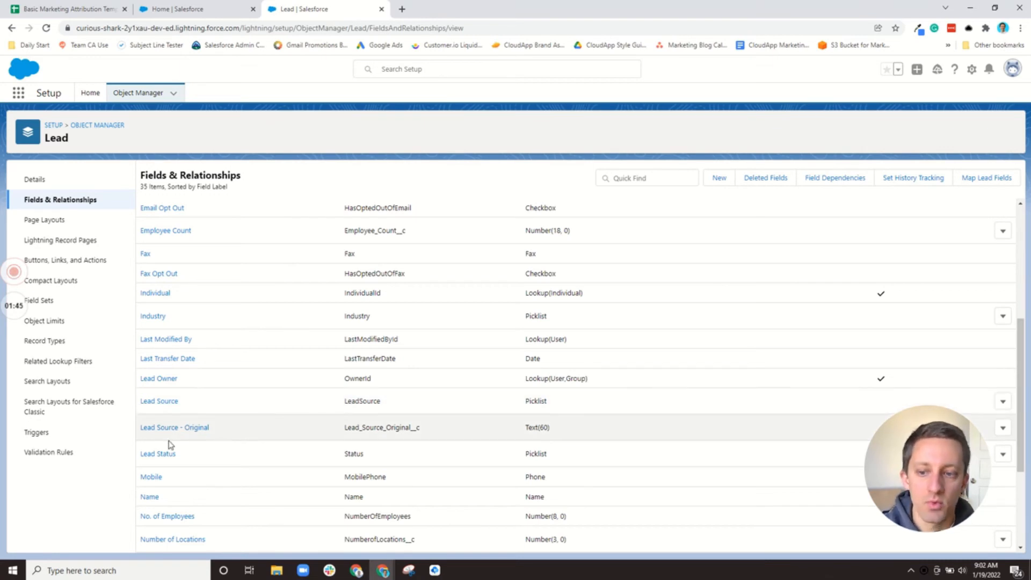
pyautogui.moveTo(181, 439)
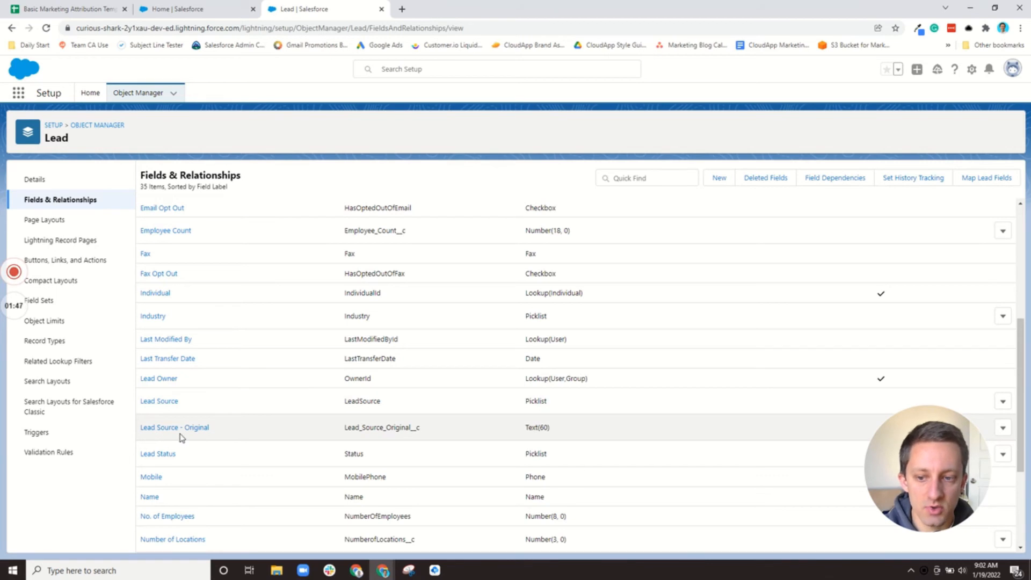
pyautogui.moveTo(526, 434)
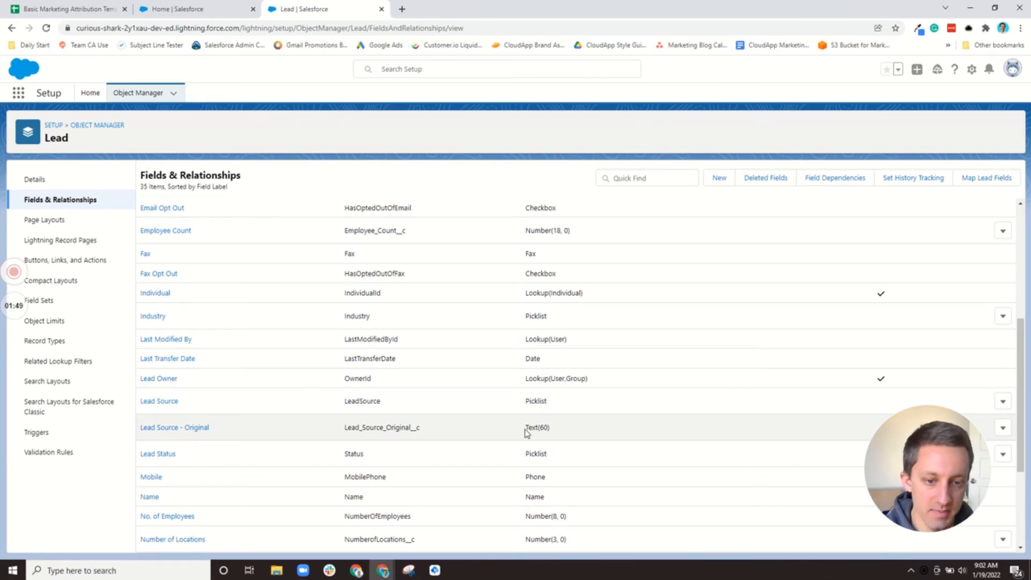
pyautogui.moveTo(544, 401)
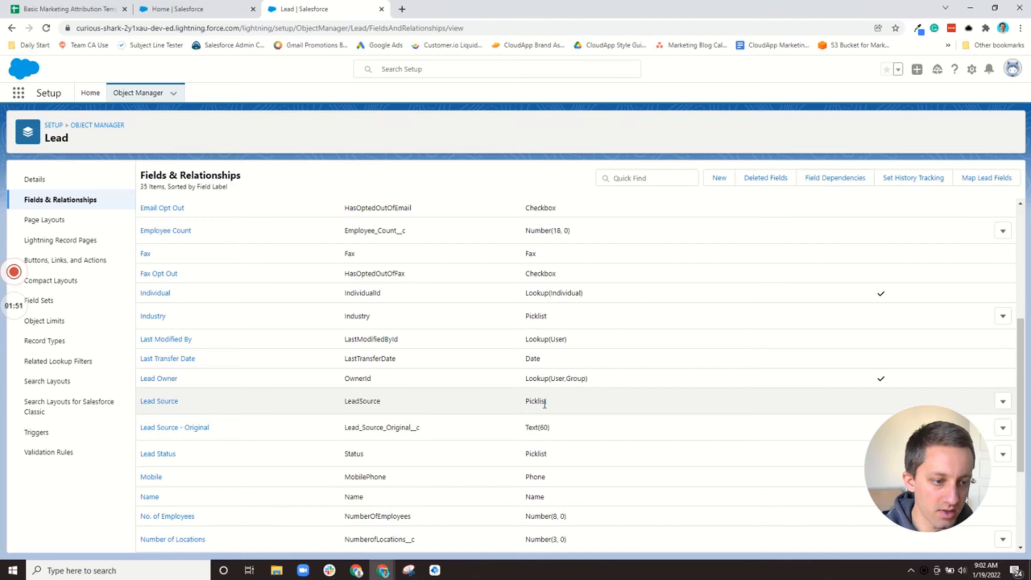
pyautogui.moveTo(369, 424)
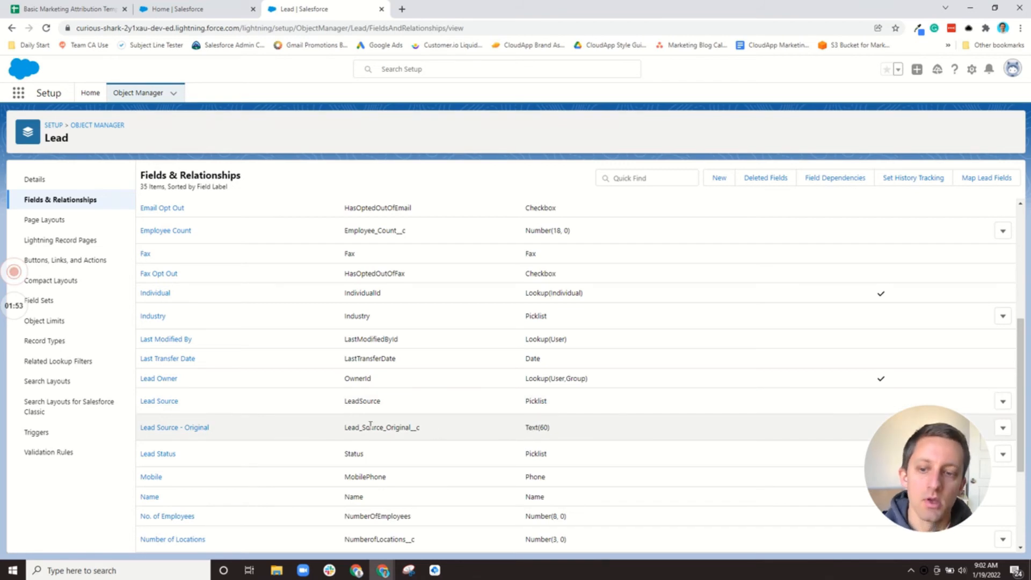
# View the Lead Source - Original field's definition, a 60-character text field
pyautogui.click(174, 427)
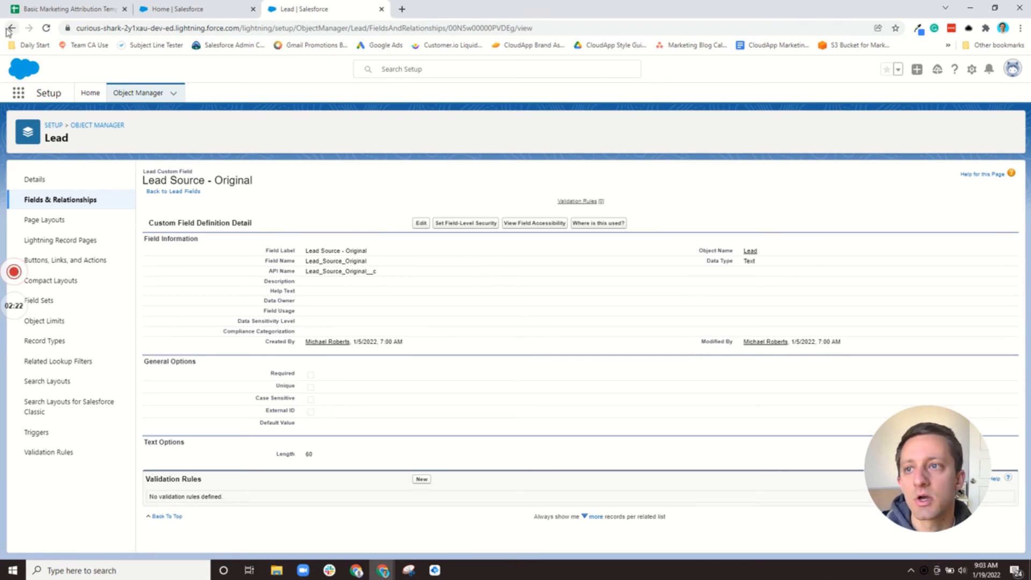
# Return to Lead's fields, start a new custom field, and choose the Text data type
pyautogui.click(12, 27)
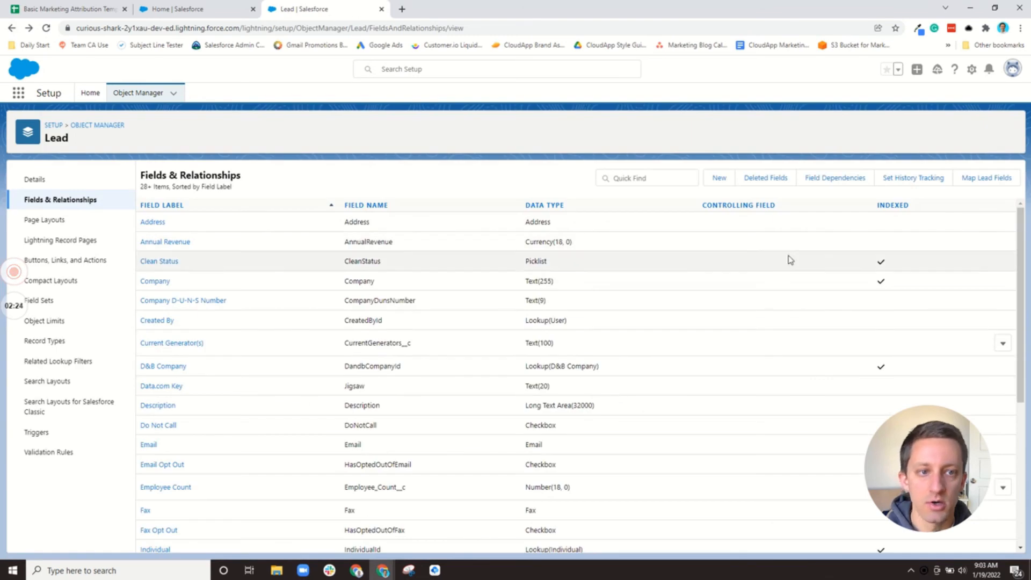
pyautogui.click(718, 178)
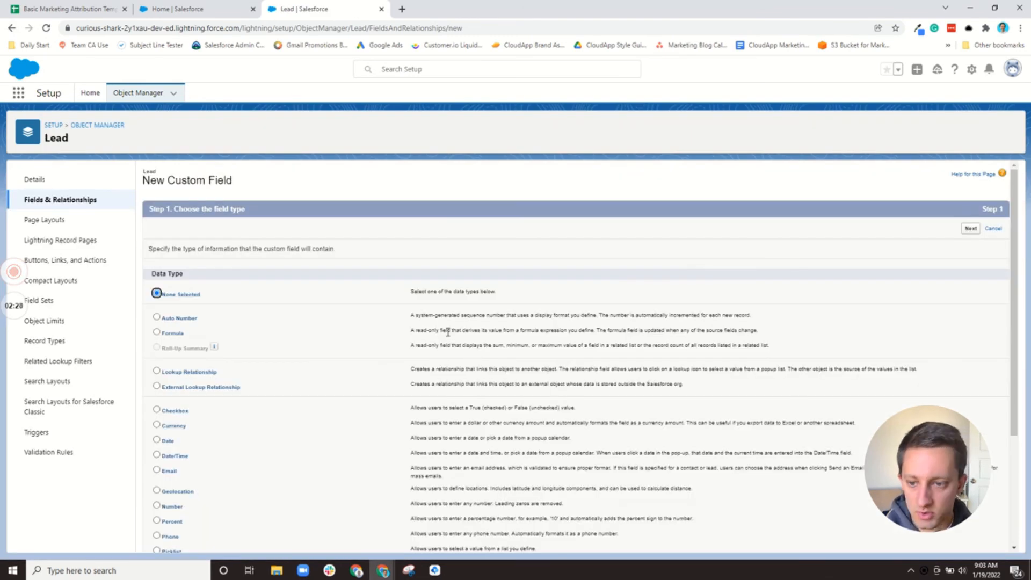
pyautogui.scroll(-3)
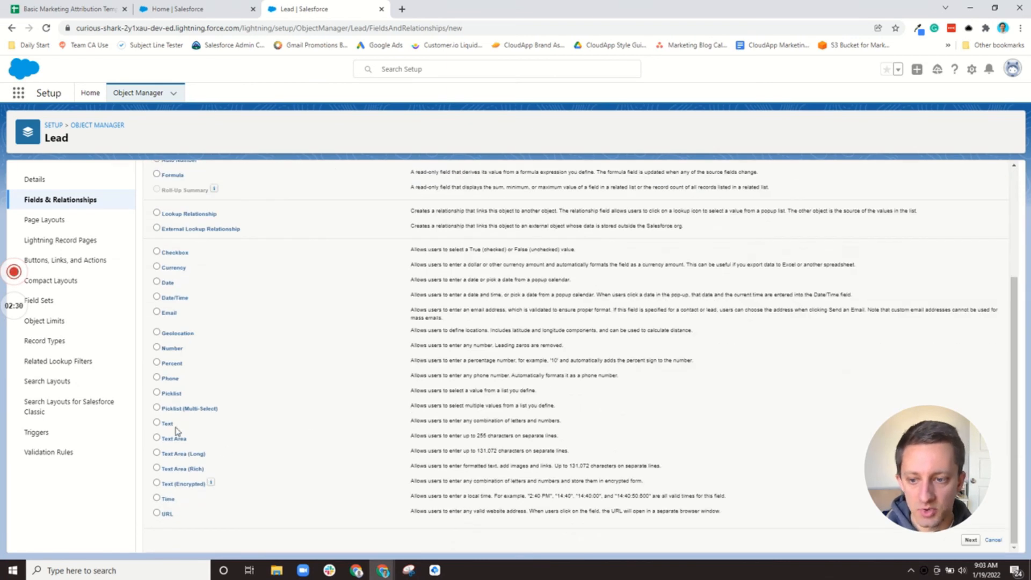
pyautogui.click(157, 423)
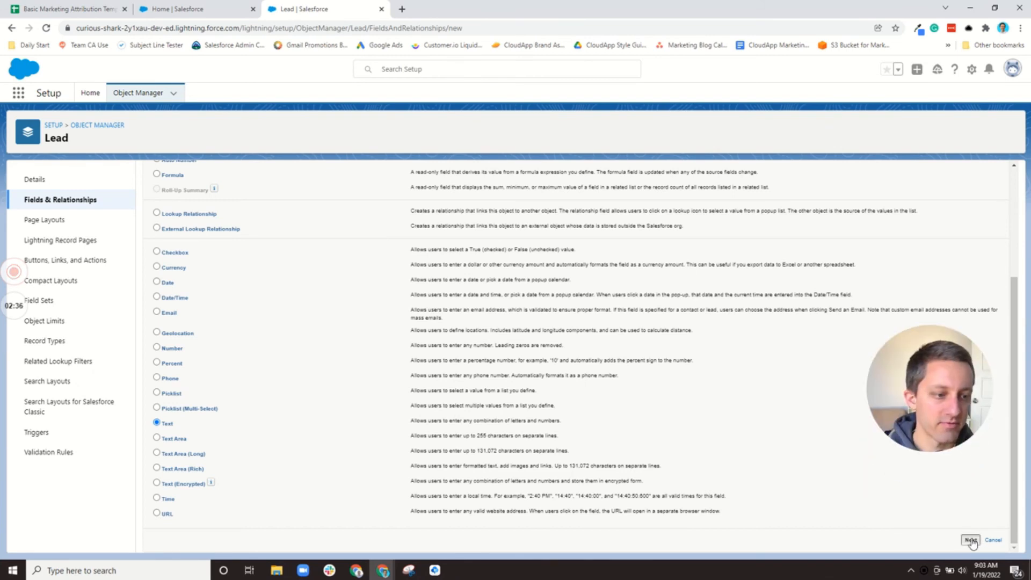
# Enter label 'Lead Source - Originalx' from the autofill suggestion and fill in the length
pyautogui.click(972, 540)
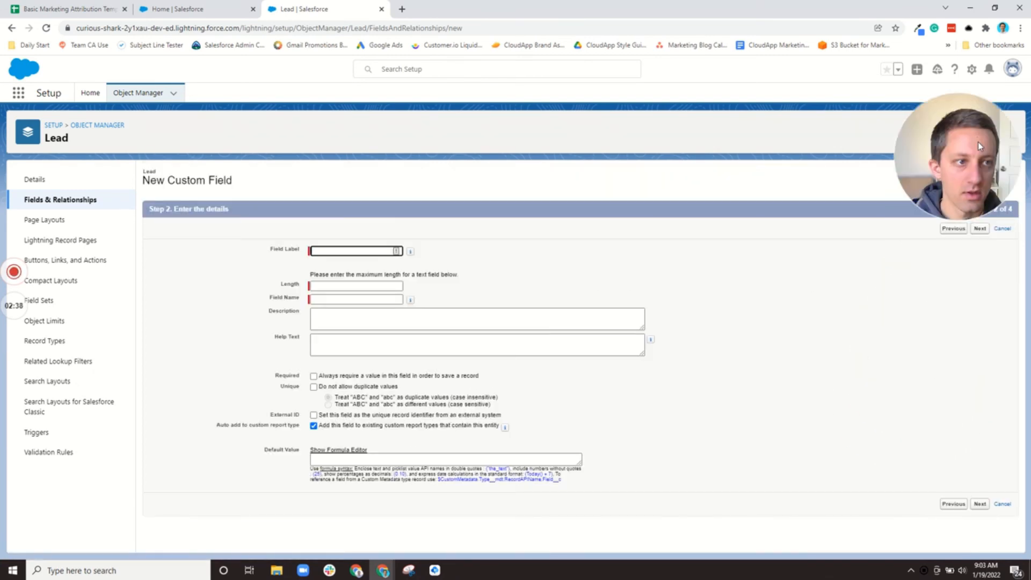
pyautogui.click(354, 251)
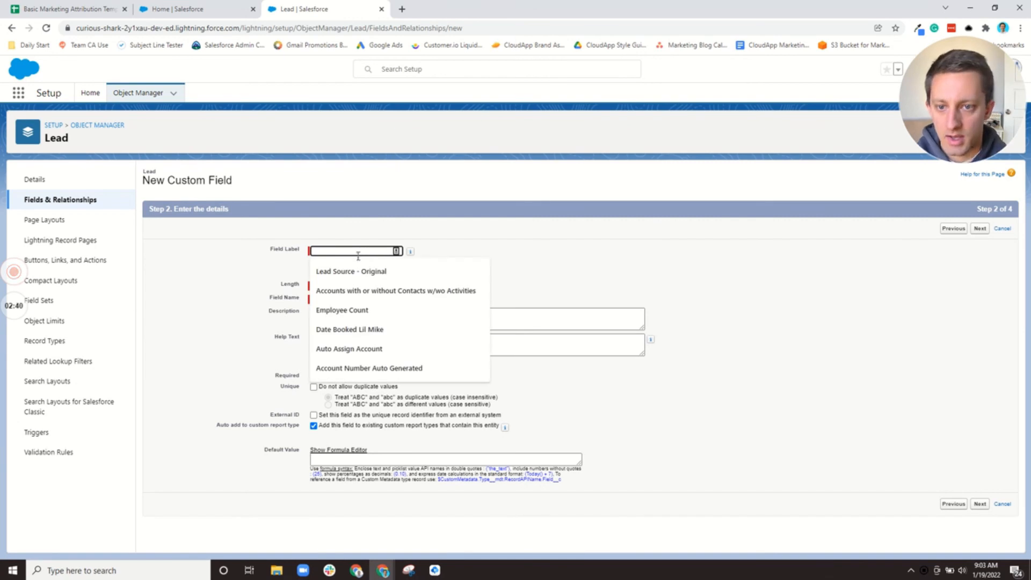
pyautogui.click(352, 270)
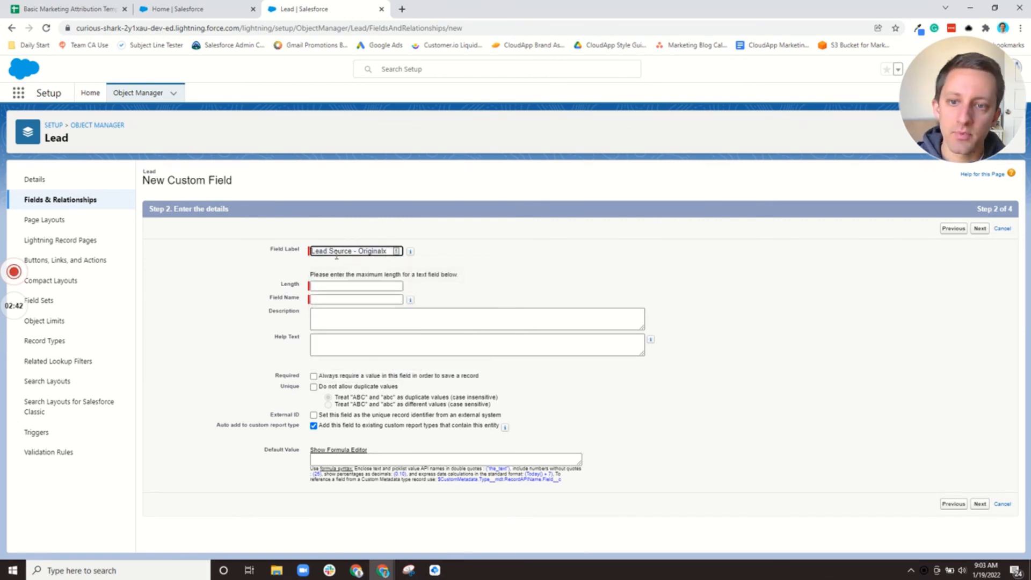
pyautogui.write('50')
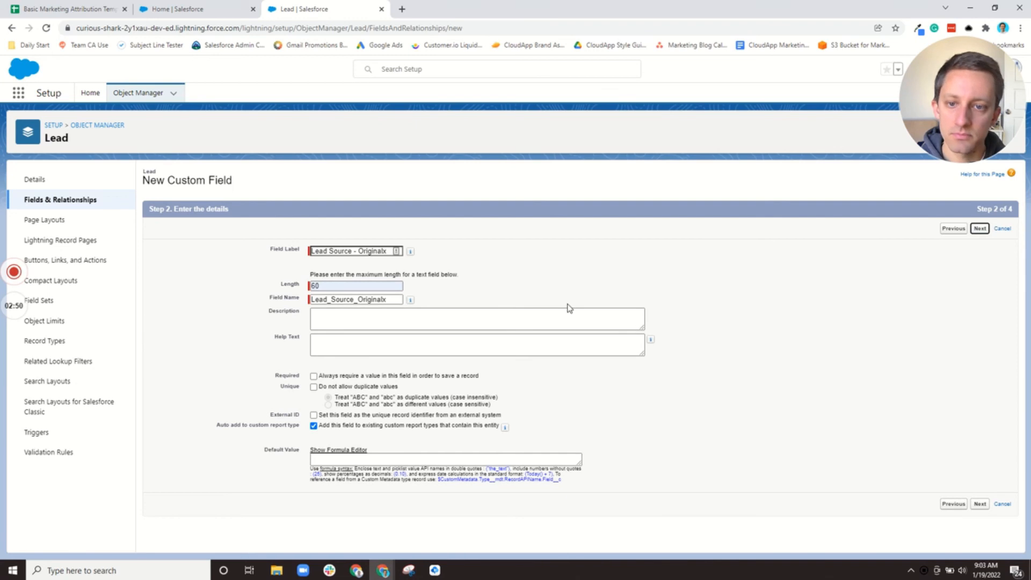
# Accept default field-level security and advance to the Step 4 page-layouts screen
pyautogui.click(979, 228)
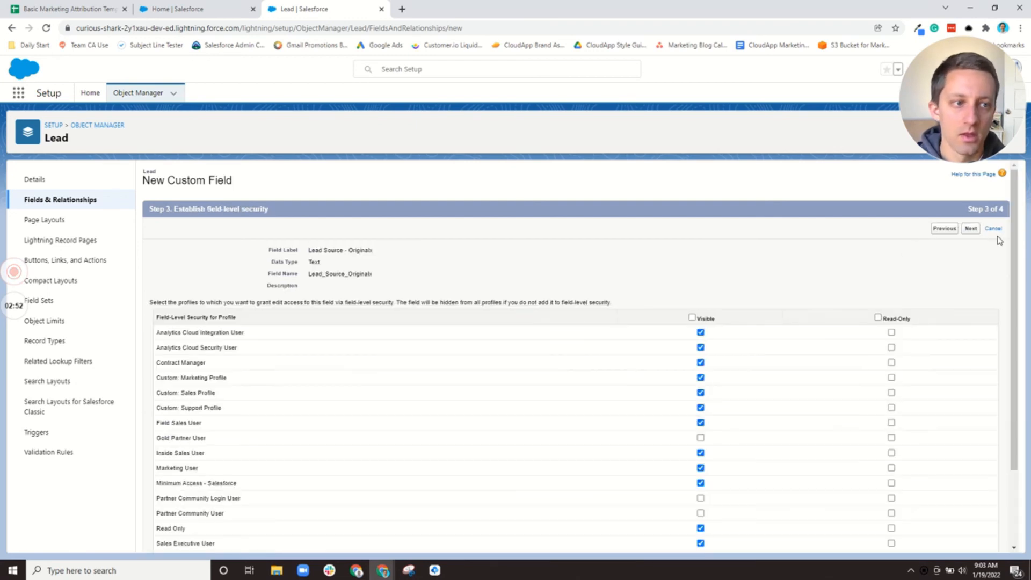
pyautogui.moveTo(478, 232)
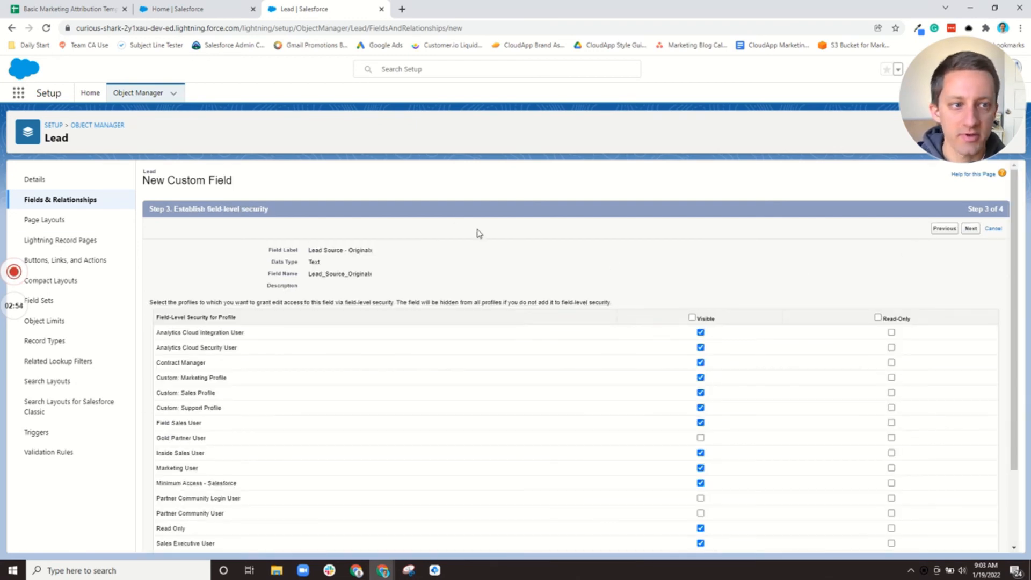
pyautogui.moveTo(564, 355)
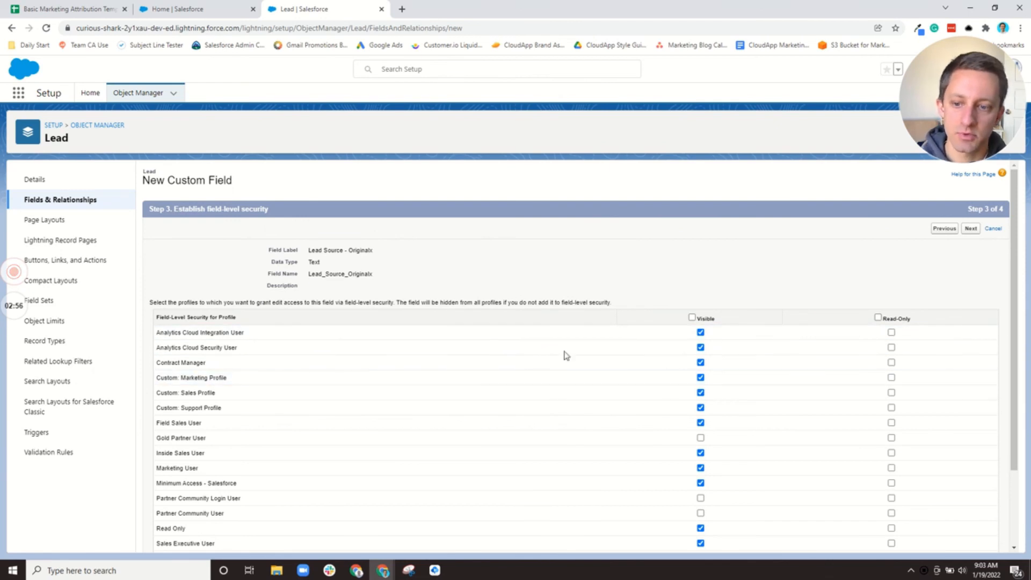
pyautogui.click(971, 228)
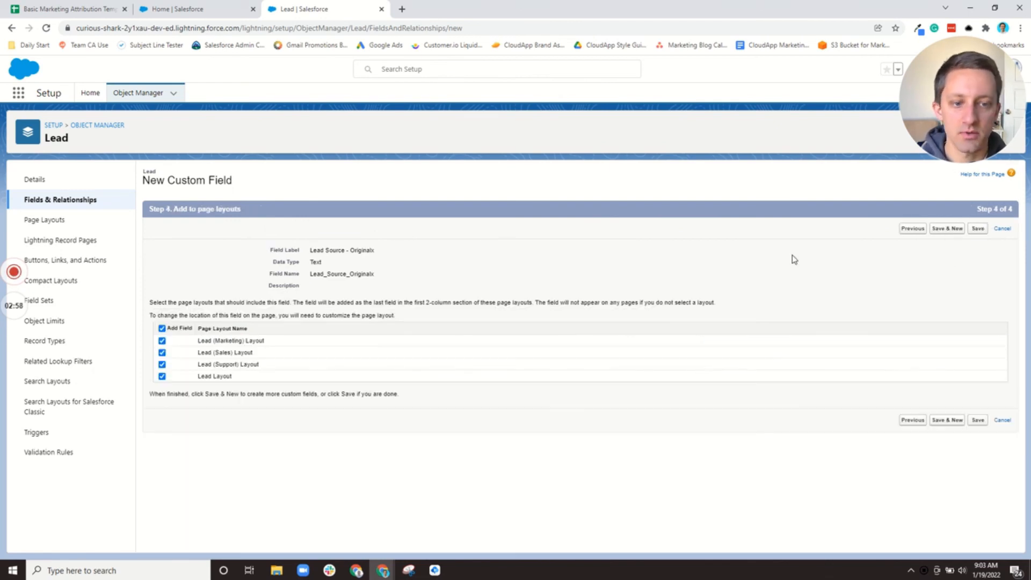